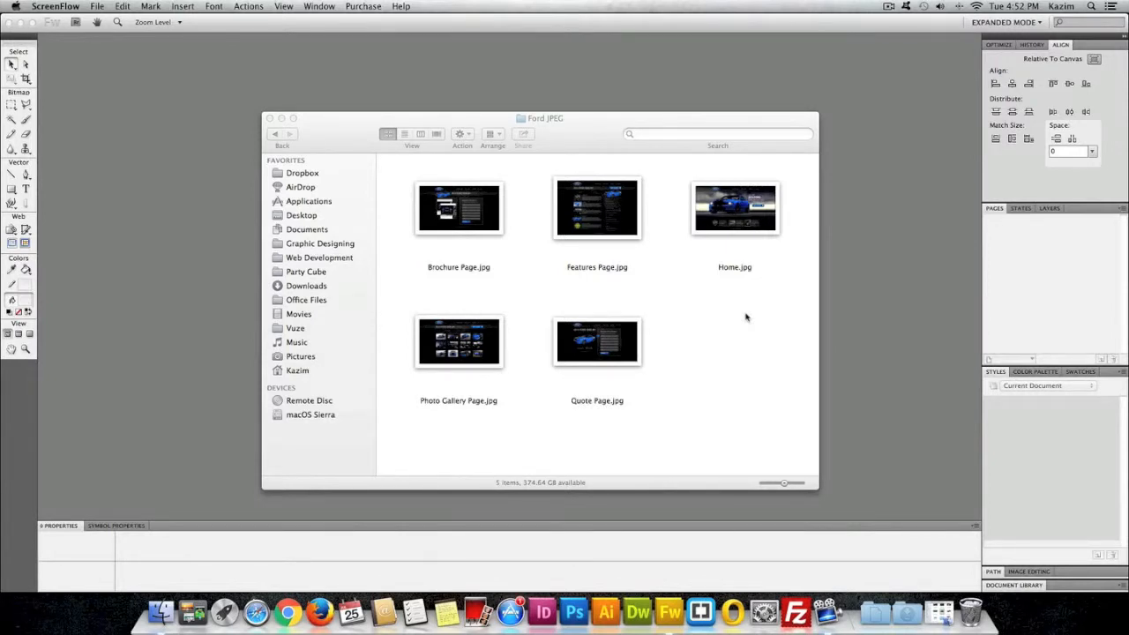
Preview the Home, Photo Gallery and Brochure page mockup images in the Ford JPEG folder
{"action": "left_click", "coordinate": [733, 208]}
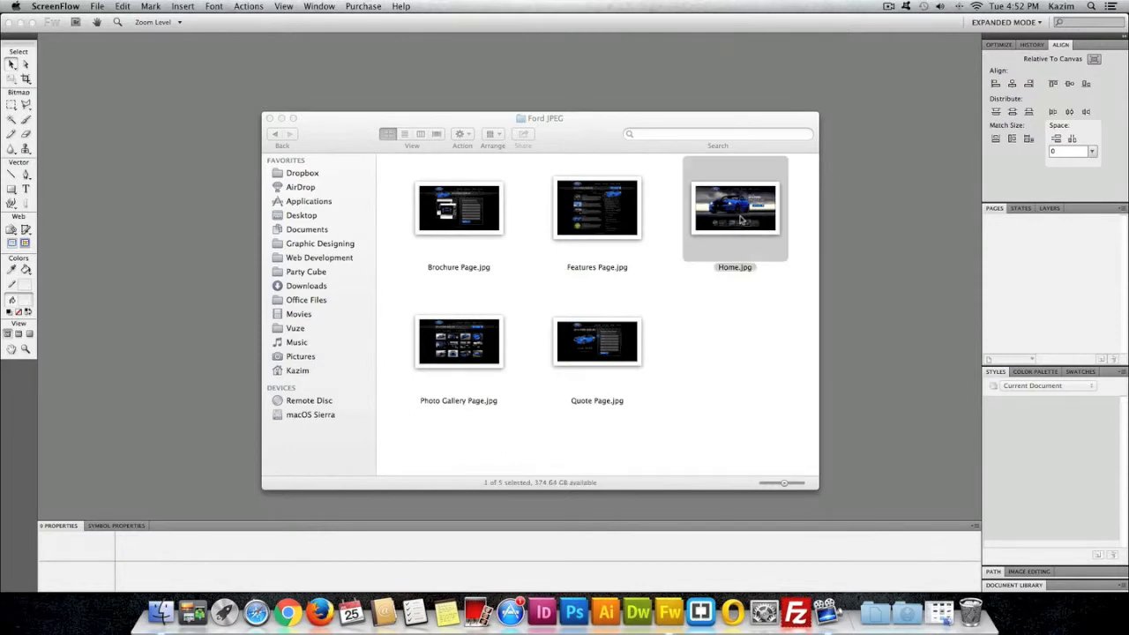
{"action": "double_click", "coordinate": [733, 208]}
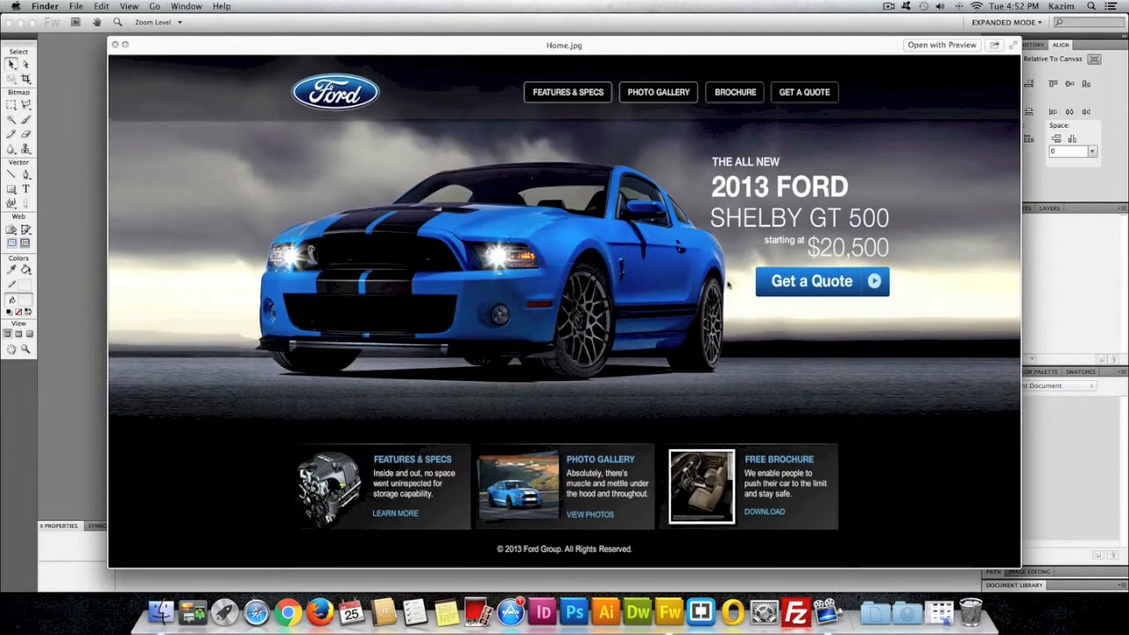
{"action": "mouse_move", "coordinate": [727, 281]}
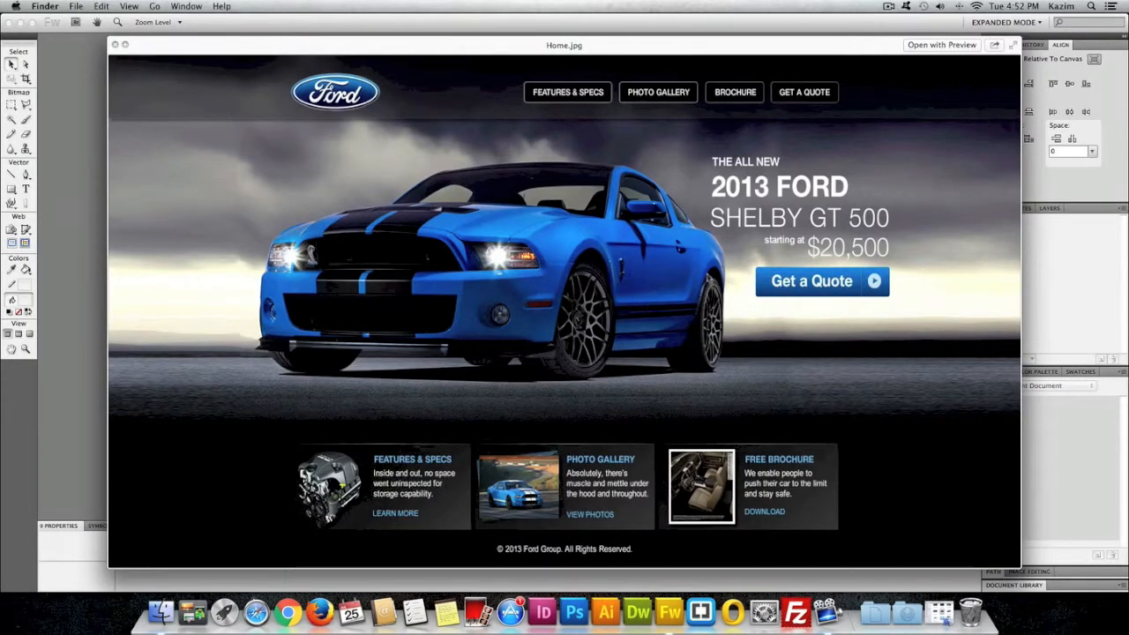
{"action": "mouse_move", "coordinate": [591, 109]}
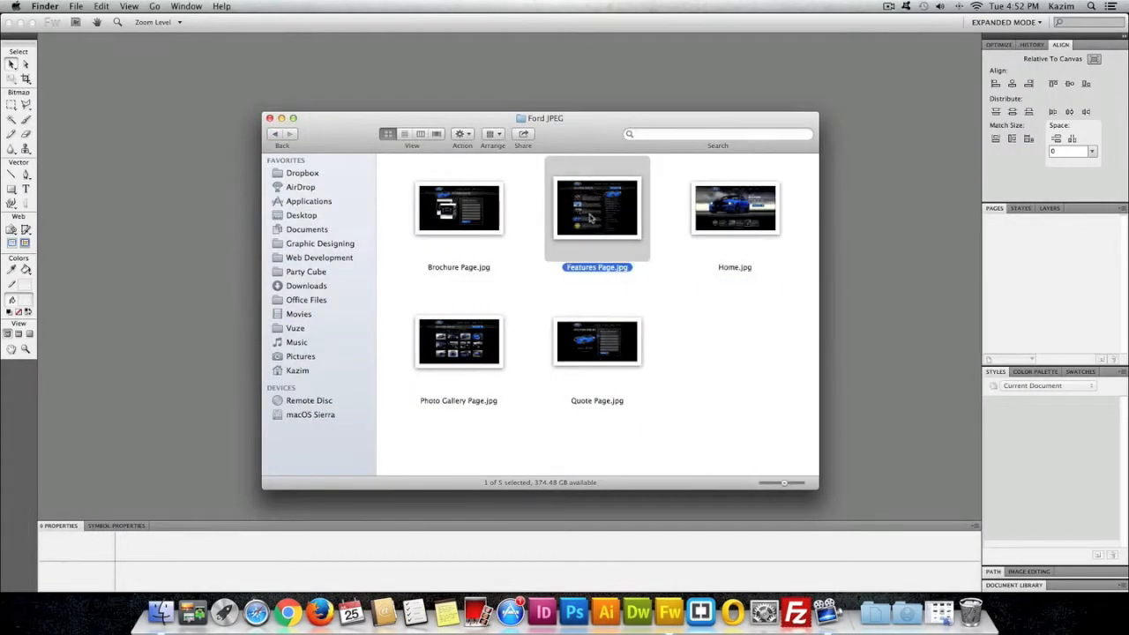
{"action": "double_click", "coordinate": [596, 208]}
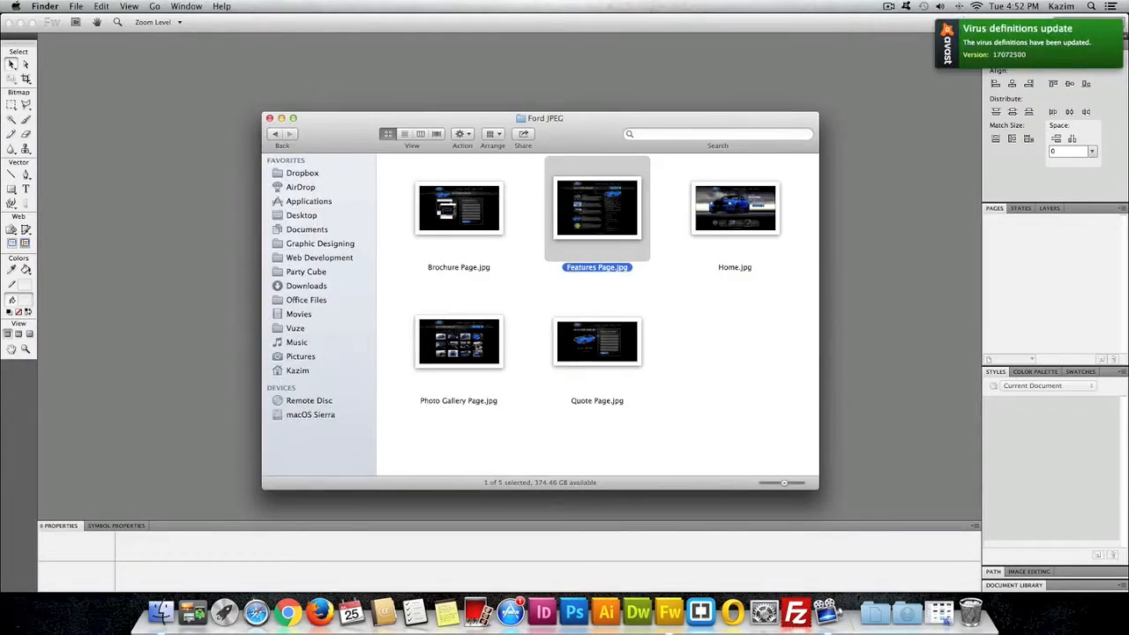
{"action": "double_click", "coordinate": [459, 342]}
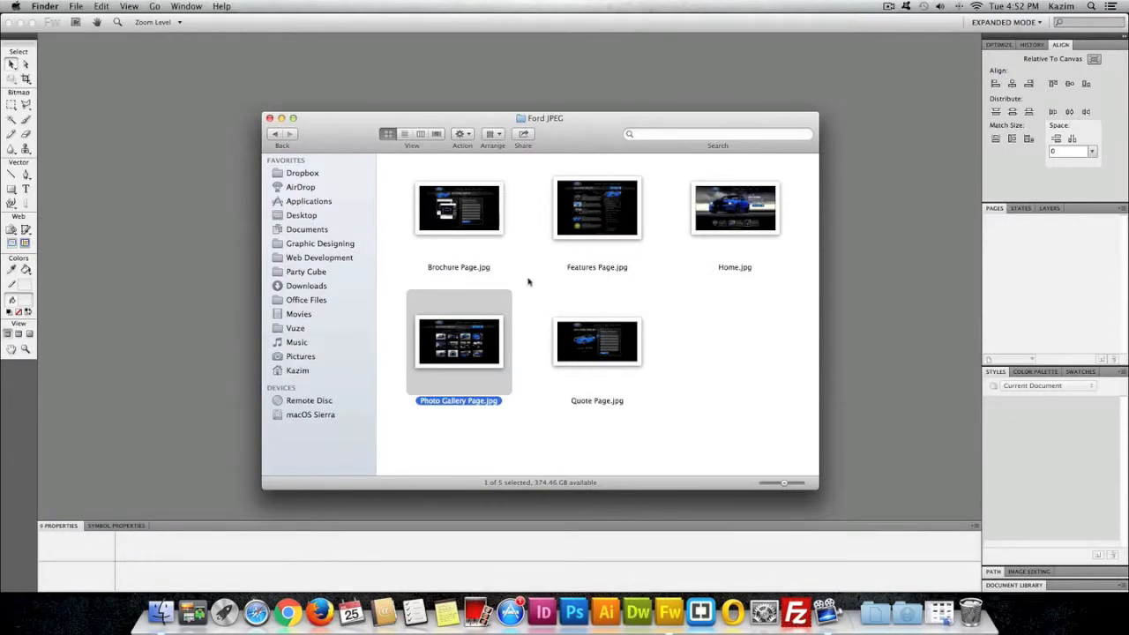
{"action": "left_click", "coordinate": [459, 208]}
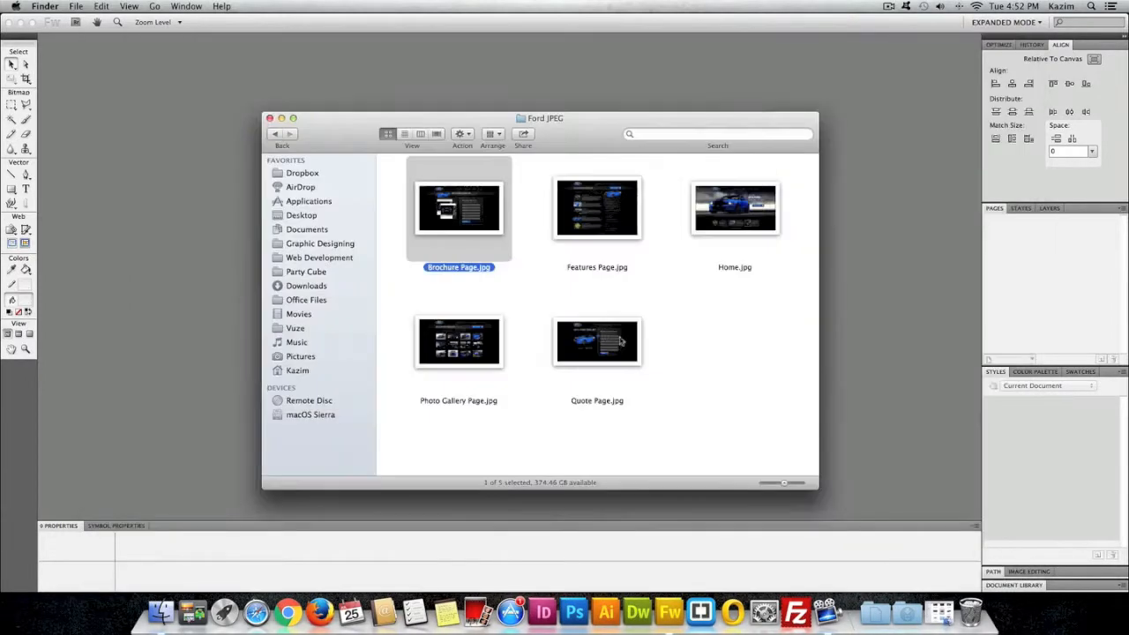
{"action": "double_click", "coordinate": [596, 343]}
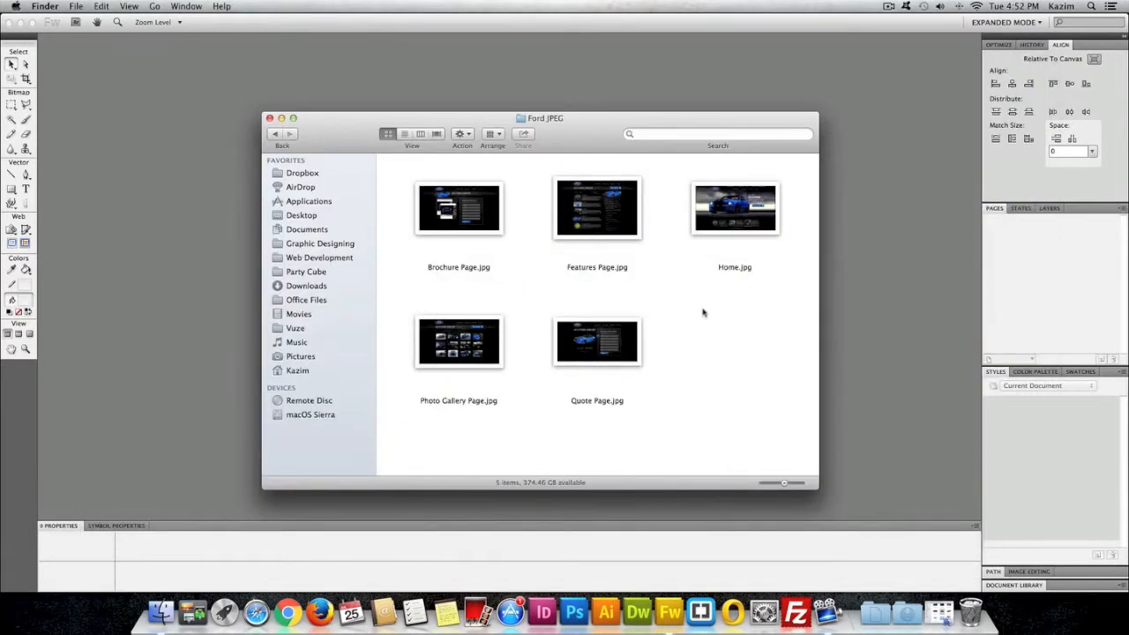
Move the folder aside, scroll through the Shelby photos, and bring Fireworks to the front
{"action": "left_click_drag", "start_coordinate": [545, 117], "coordinate": [472, 101]}
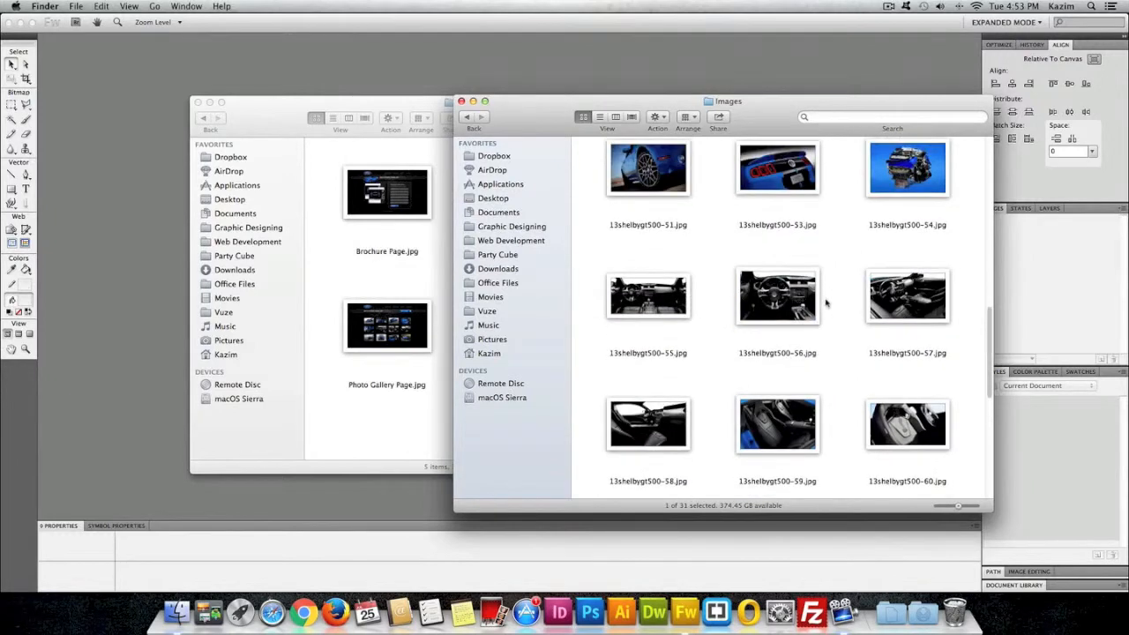
{"action": "scroll", "scroll_direction": "up", "scroll_amount": 3}
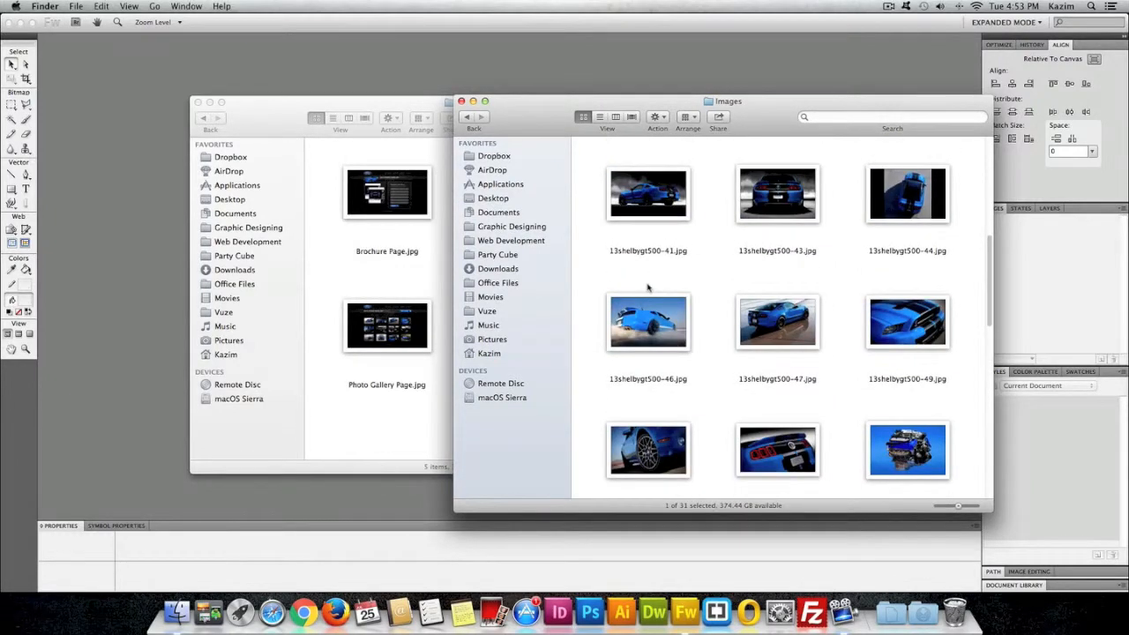
{"action": "mouse_move", "coordinate": [608, 275]}
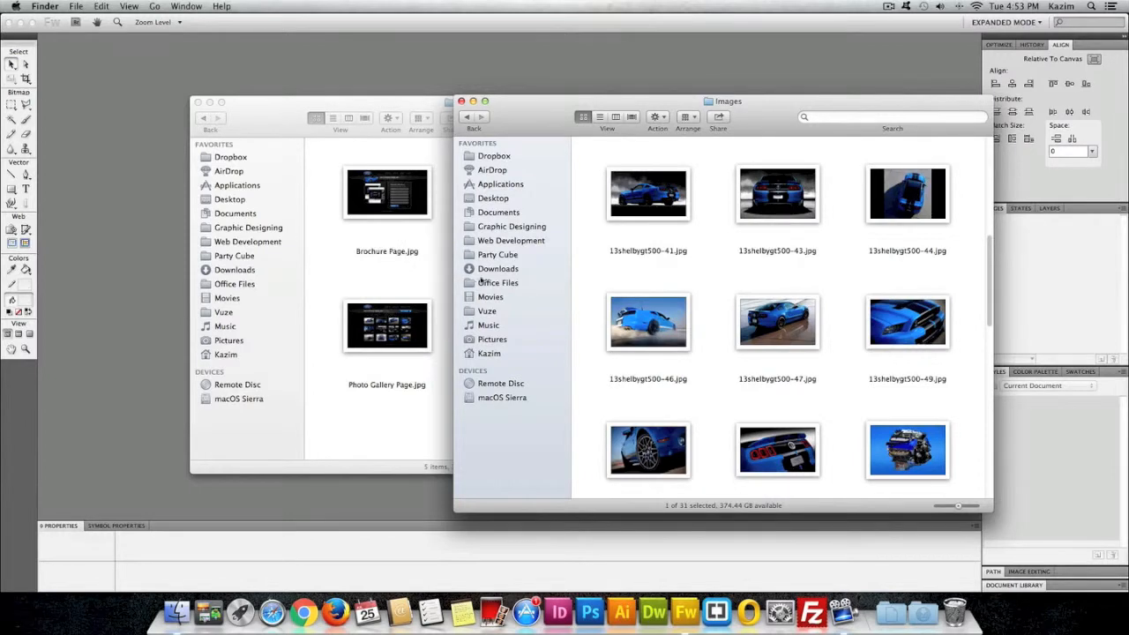
{"action": "mouse_move", "coordinate": [691, 271]}
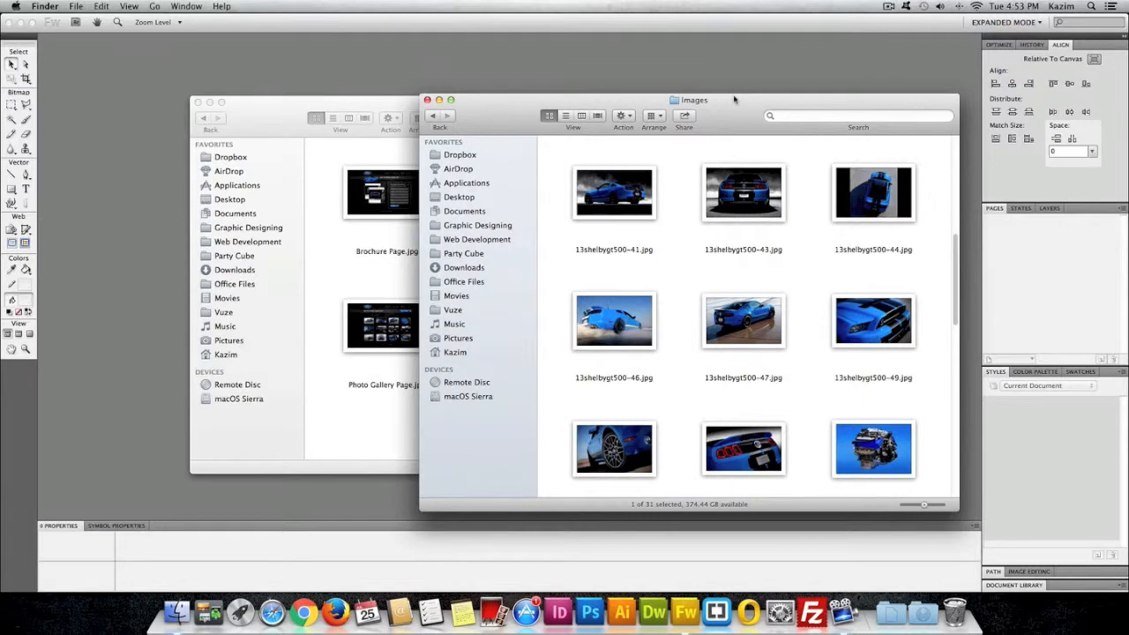
{"action": "mouse_move", "coordinate": [737, 81]}
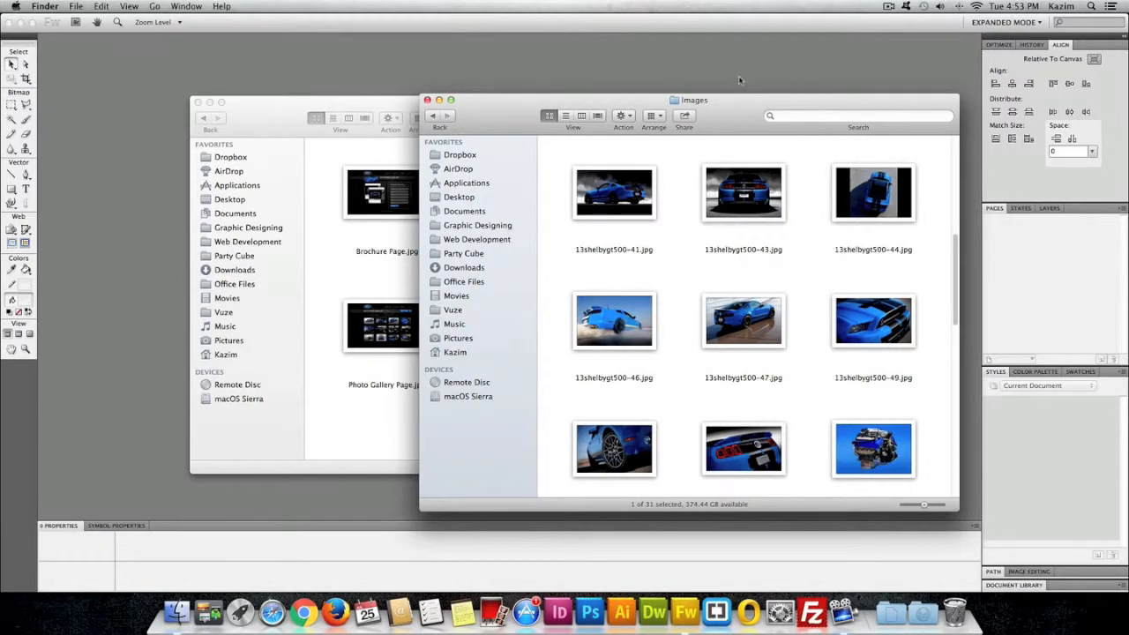
{"action": "left_click", "coordinate": [679, 609]}
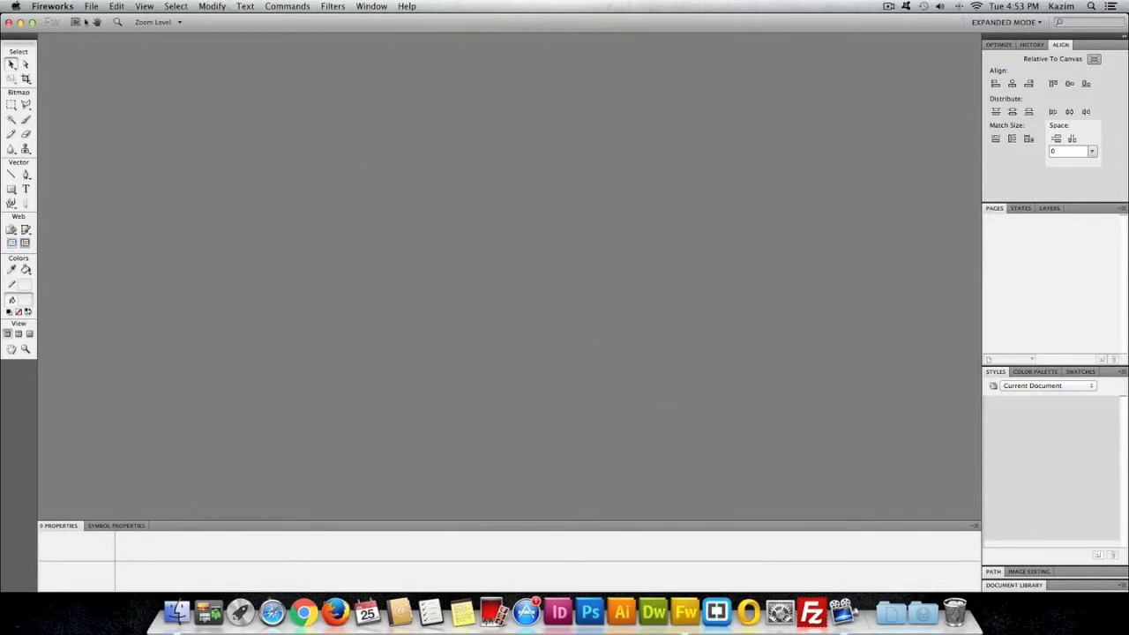
Create a new 1600 × 900 pixel document with a white canvas via File > New
{"action": "left_click", "coordinate": [92, 7]}
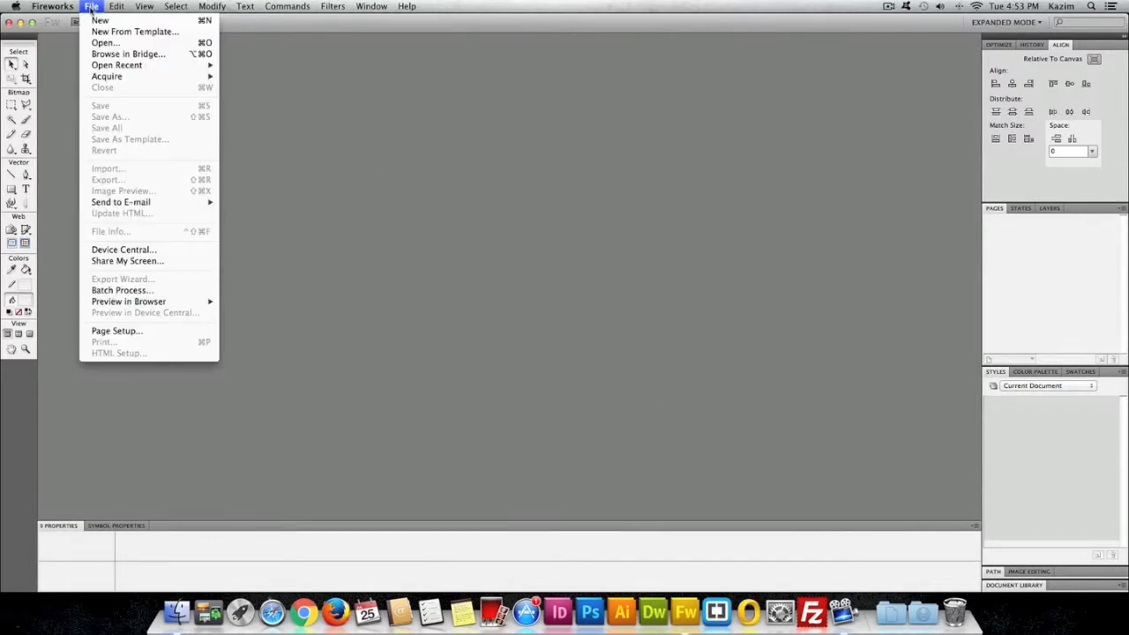
{"action": "left_click", "coordinate": [99, 21]}
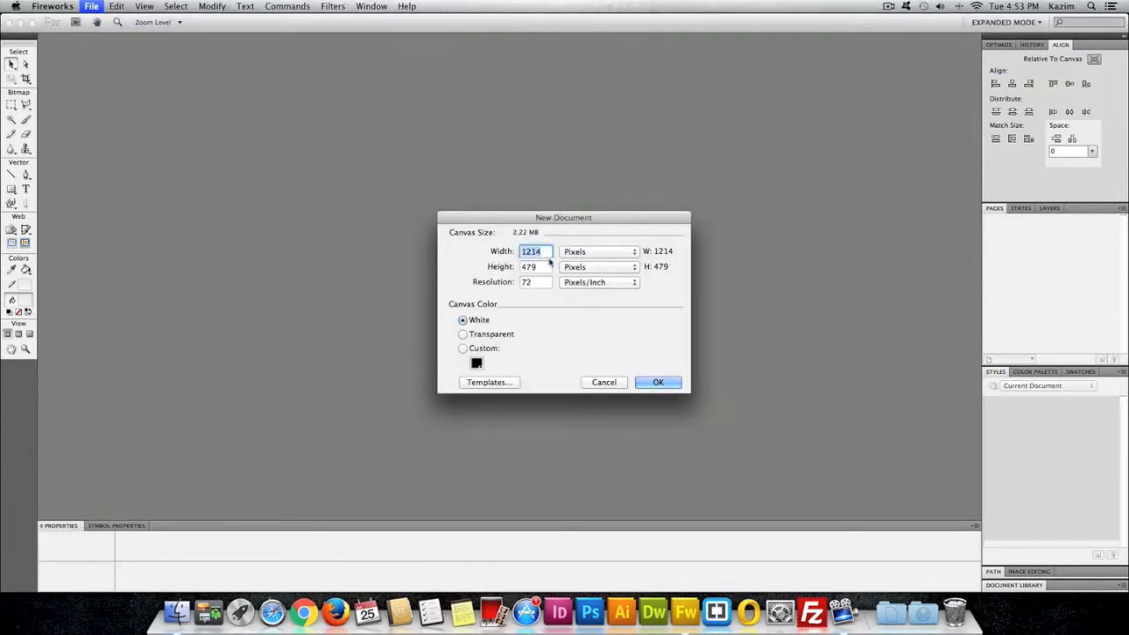
{"action": "type", "text": "1"}
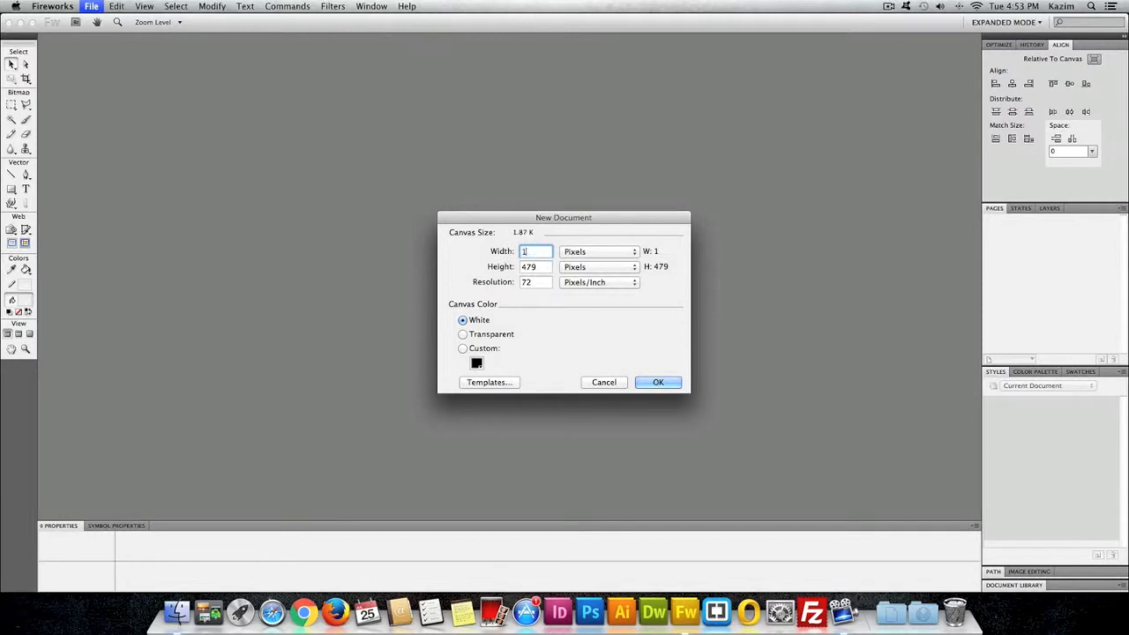
{"action": "type", "text": "1600"}
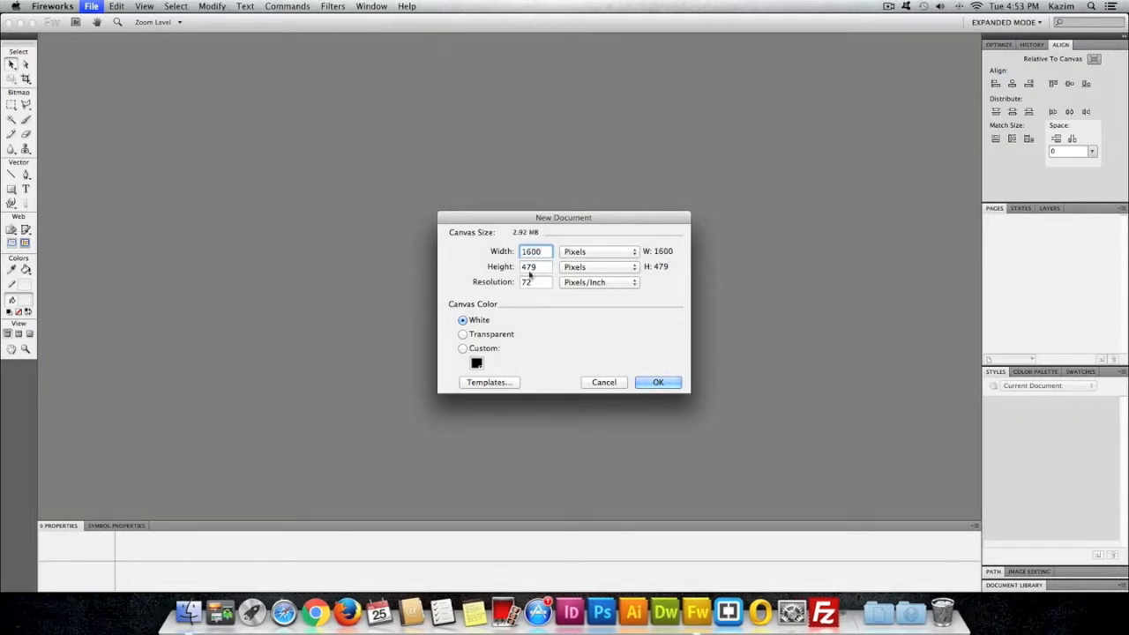
{"action": "type", "text": "900"}
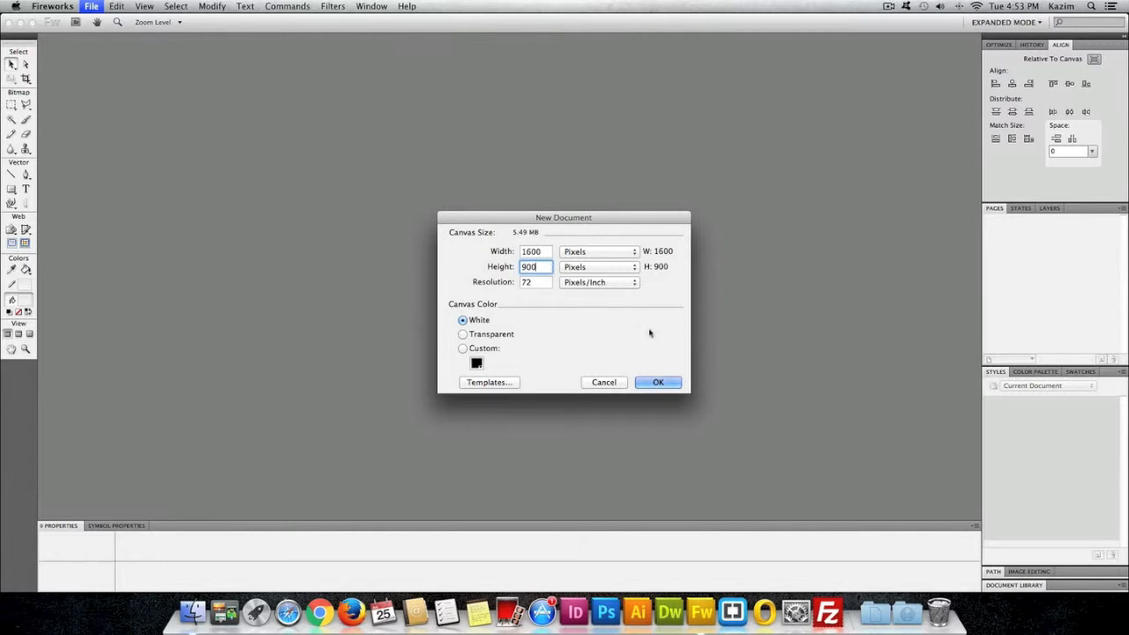
{"action": "left_click", "coordinate": [658, 381]}
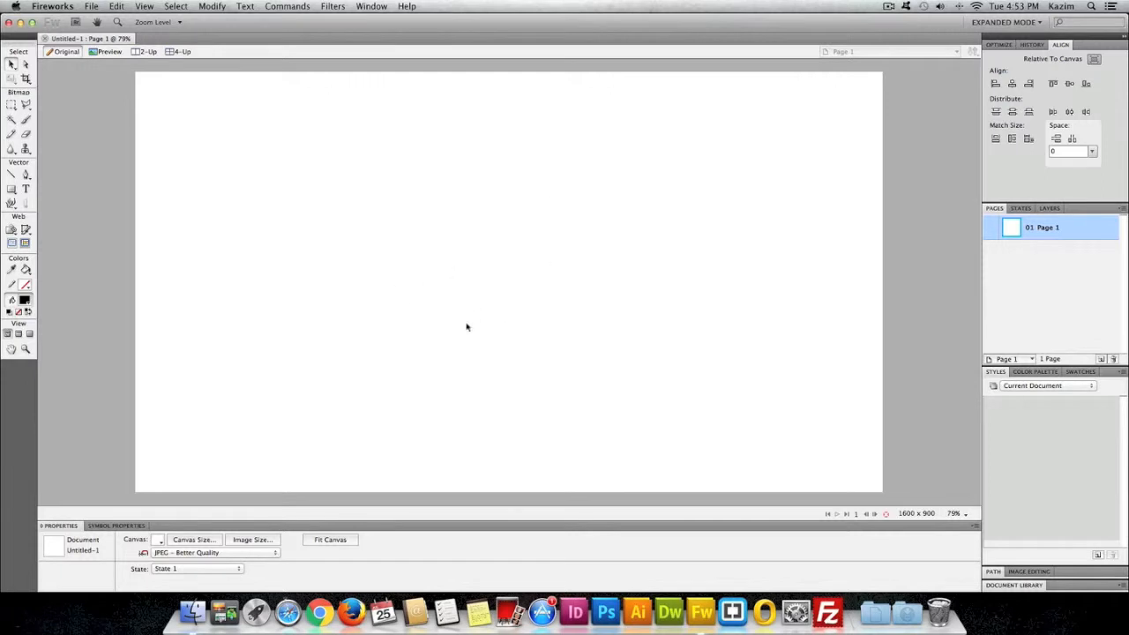
{"action": "mouse_move", "coordinate": [534, 263]}
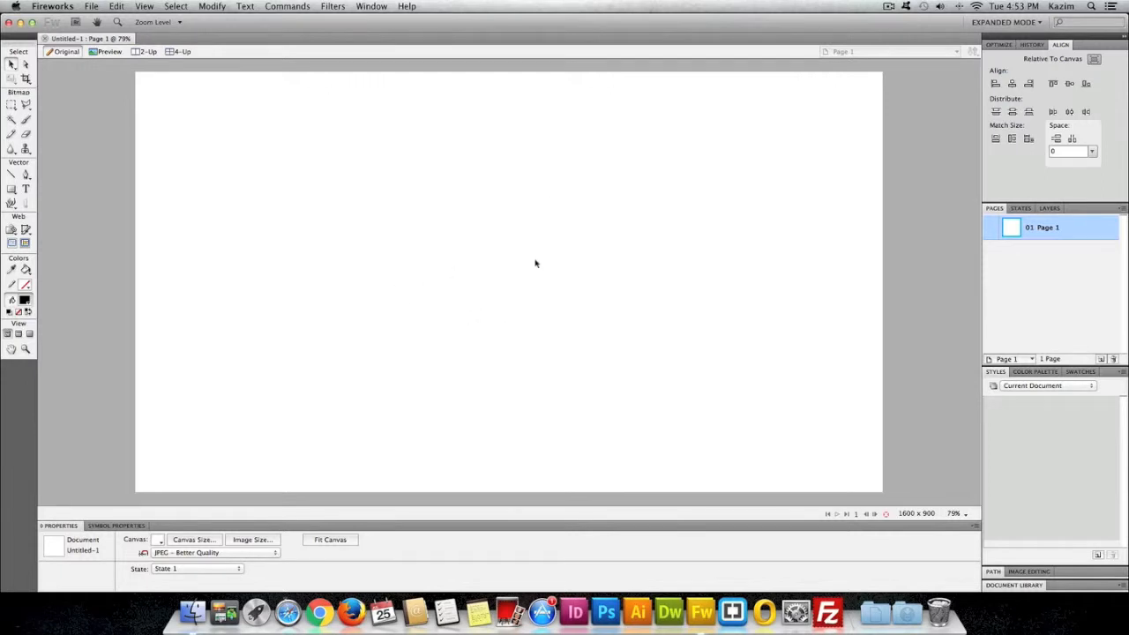
{"action": "mouse_move", "coordinate": [996, 214]}
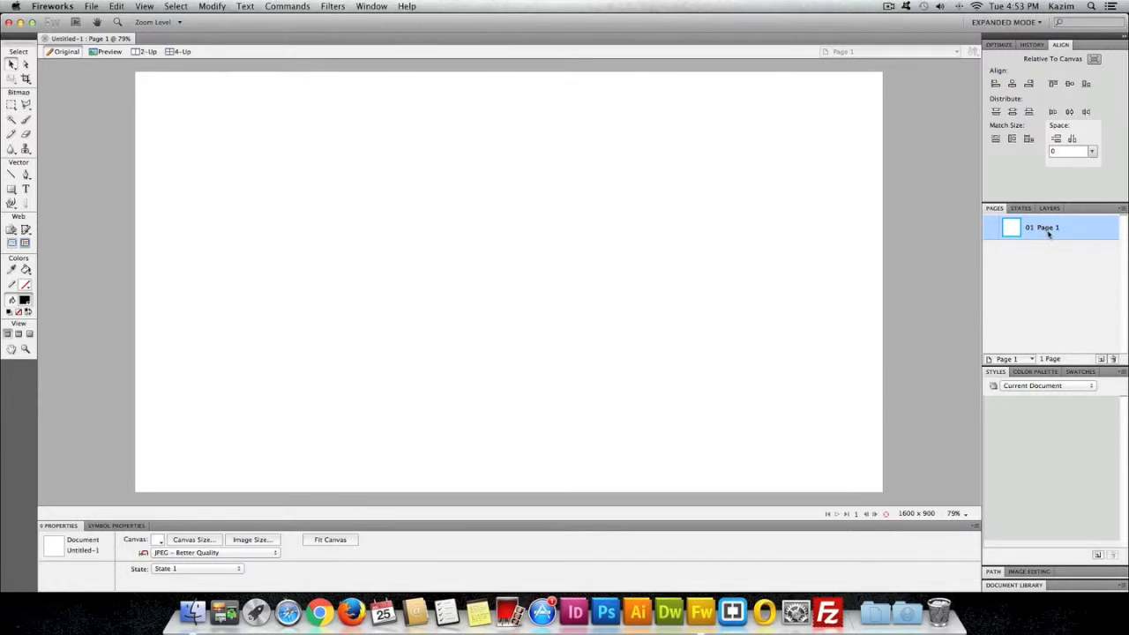
{"action": "mouse_move", "coordinate": [1053, 318]}
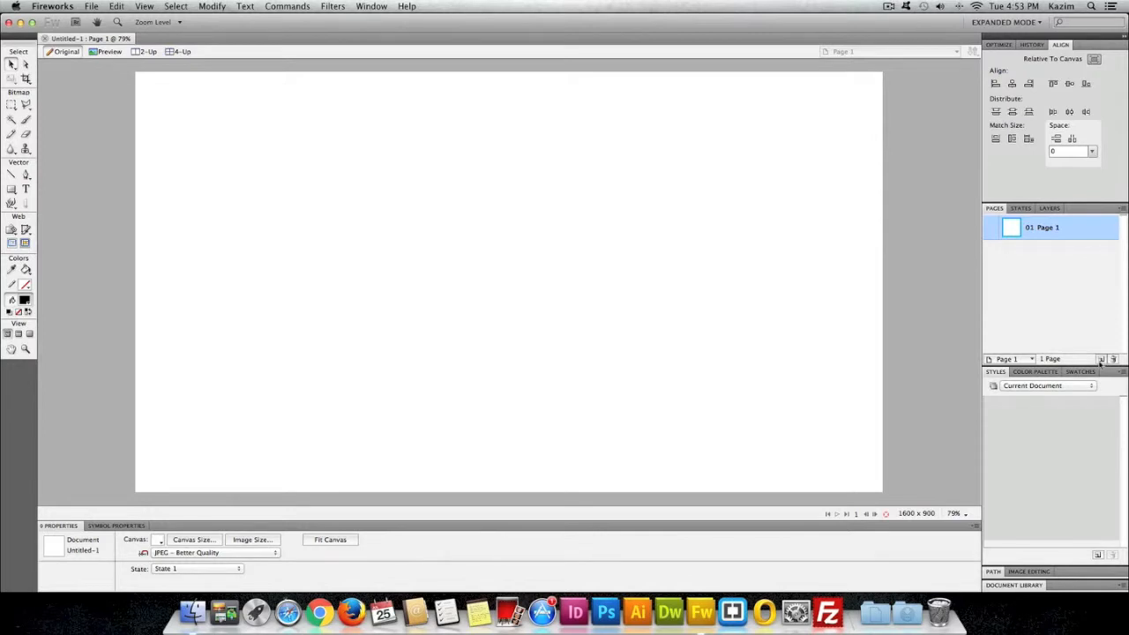
Rename Page 1 in the Pages panel to 'Home Page'
{"action": "double_click", "coordinate": [1041, 228]}
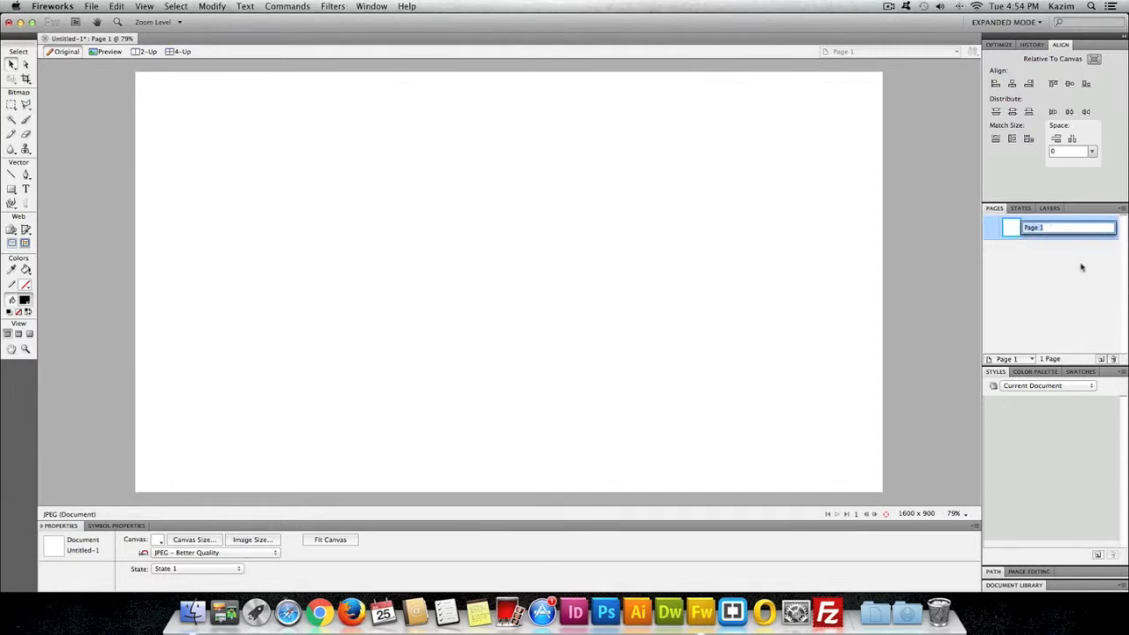
{"action": "type", "text": "Home Page"}
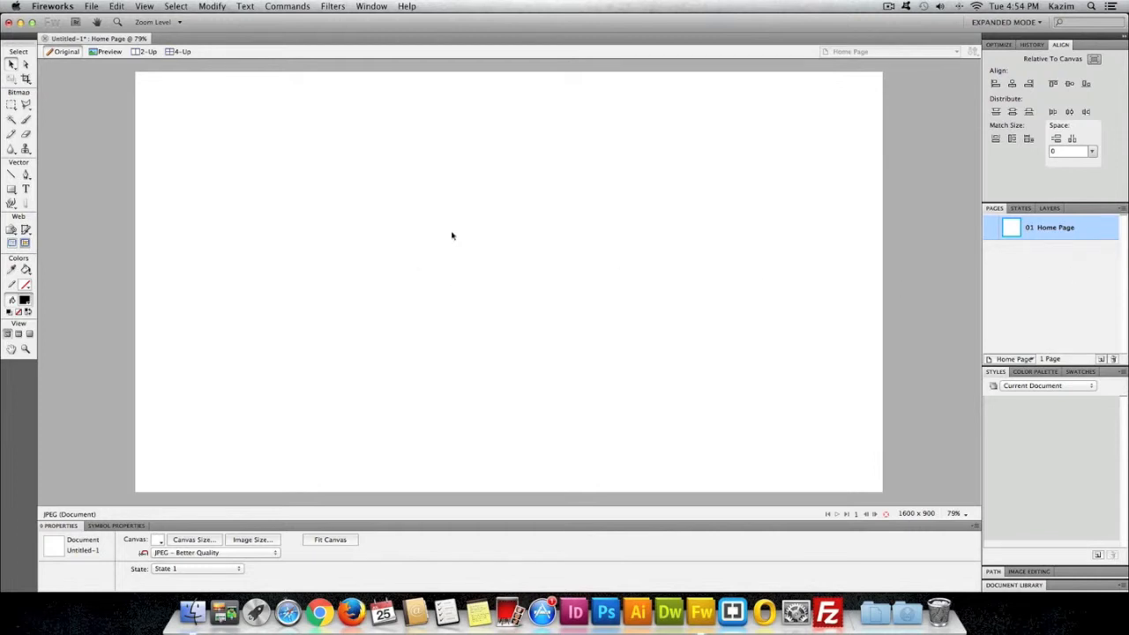
{"action": "mouse_move", "coordinate": [543, 226]}
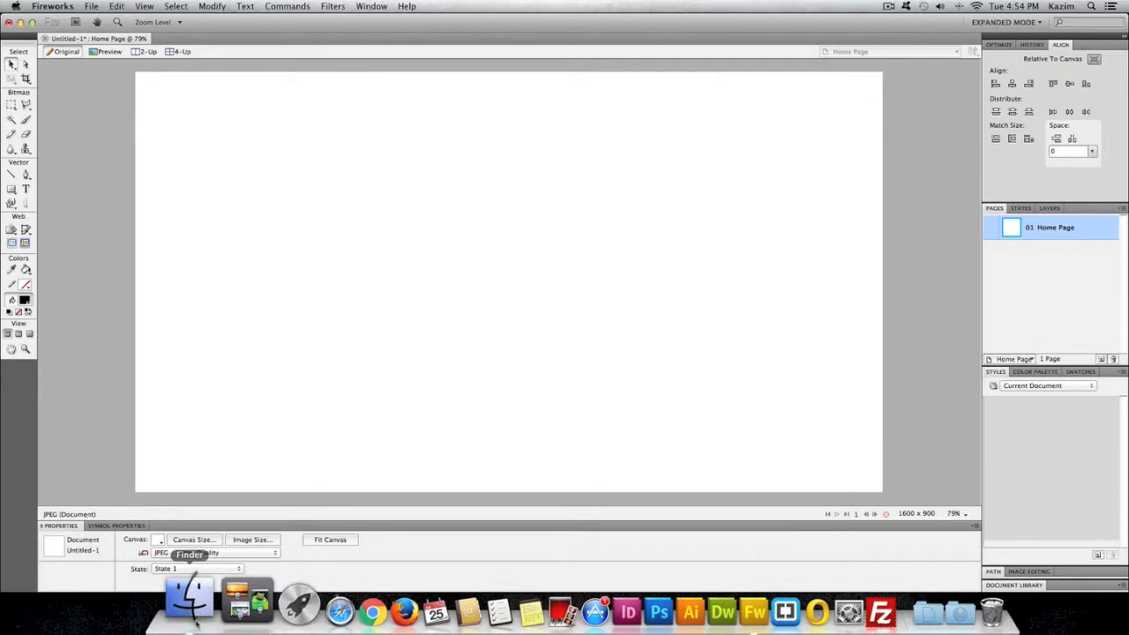
Return to Finder and preview Home.jpg from the Ford JPEG folder full size
{"action": "left_click", "coordinate": [191, 603]}
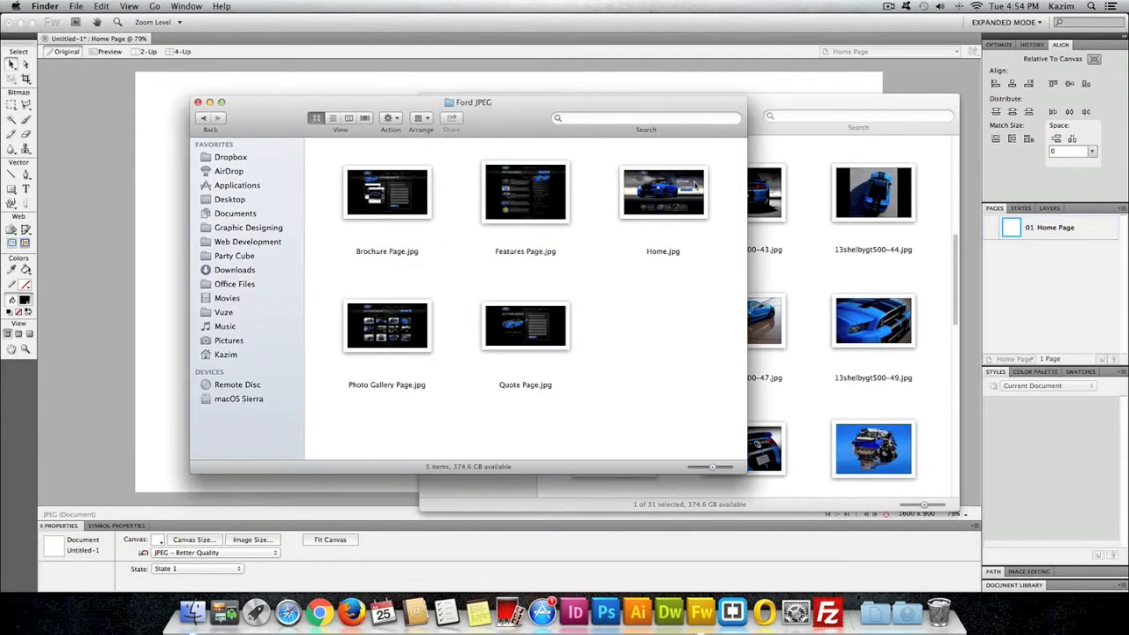
{"action": "double_click", "coordinate": [663, 191]}
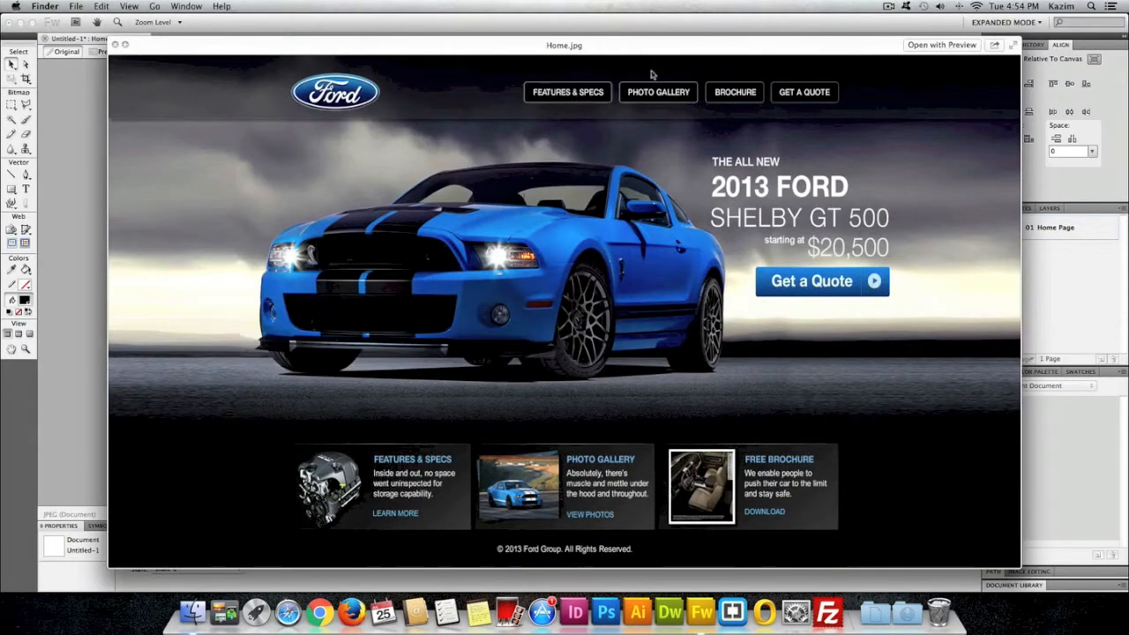
{"action": "mouse_move", "coordinate": [709, 95]}
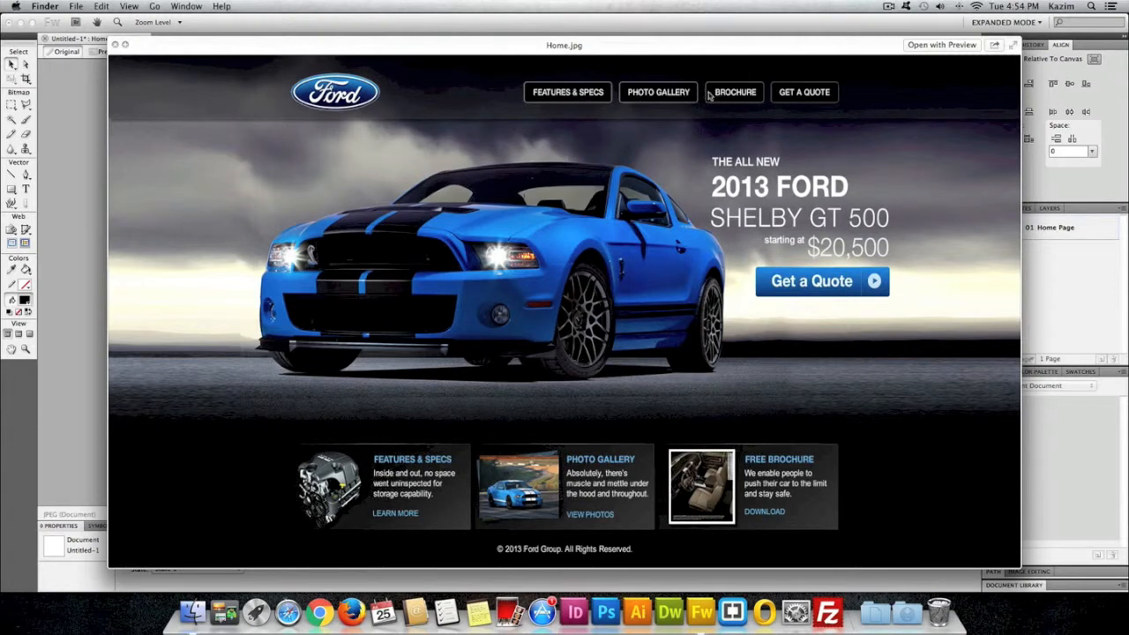